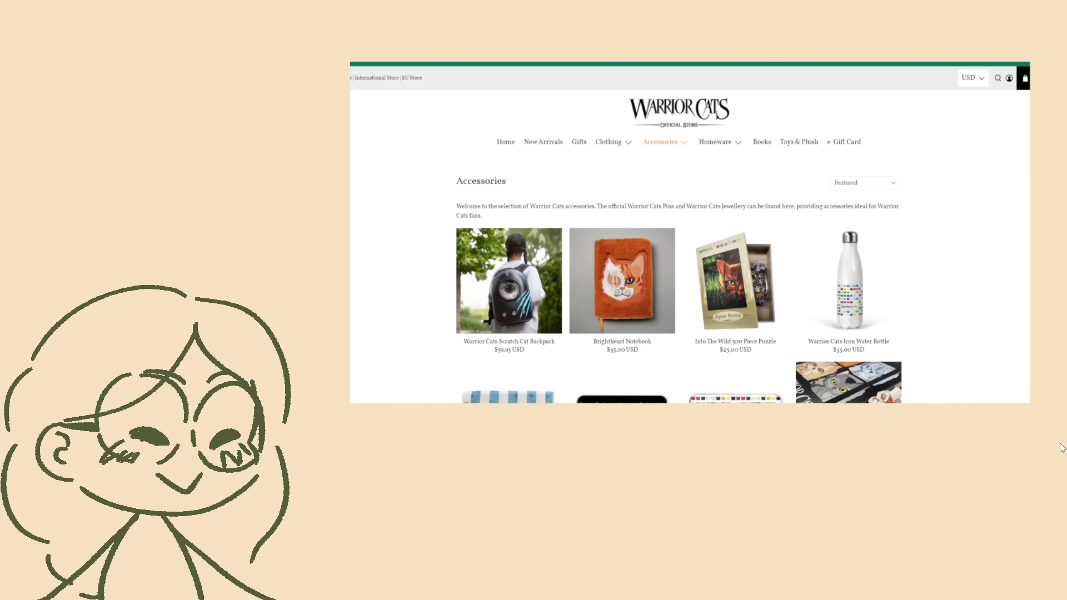
Scroll through the cushion listings before returning to the store home page.
scroll(down, 3)
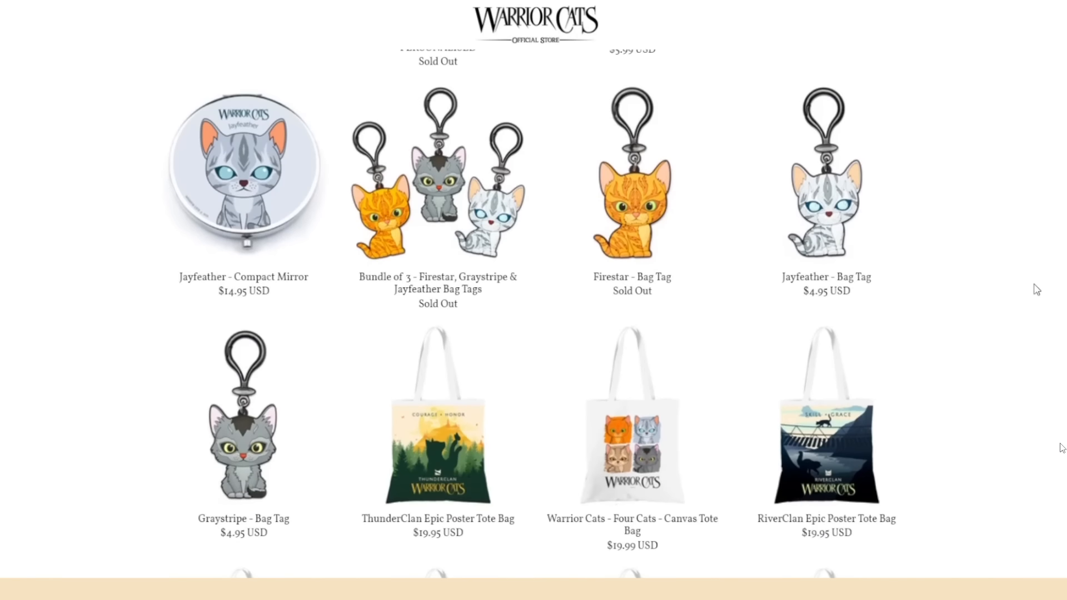
scroll(down, 3)
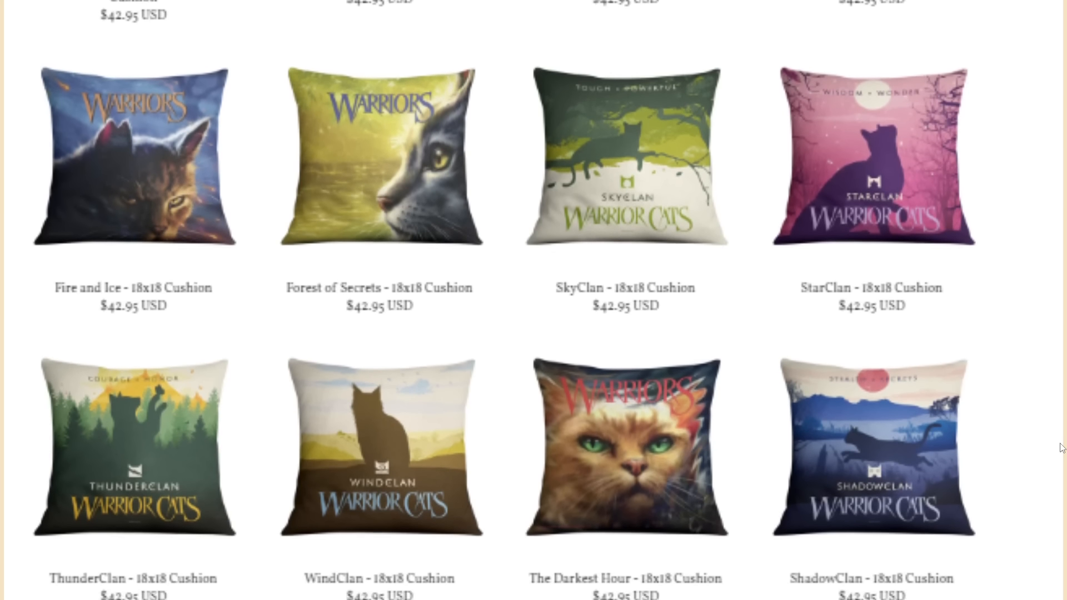
scroll(down, 3)
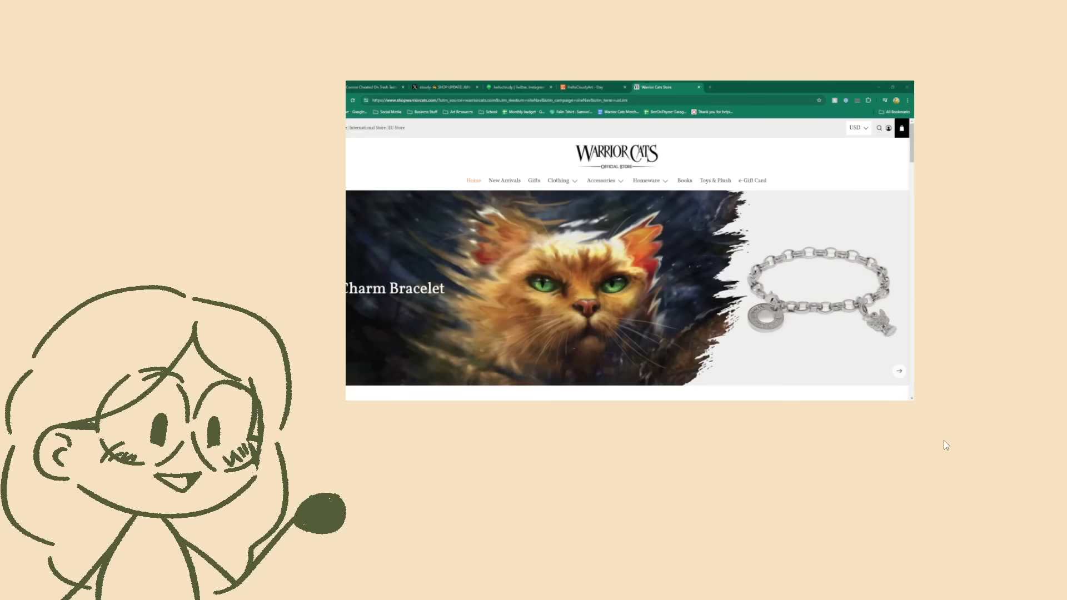
Browse the Accessories collection of charms, bag tags and tote bags.
click(600, 180)
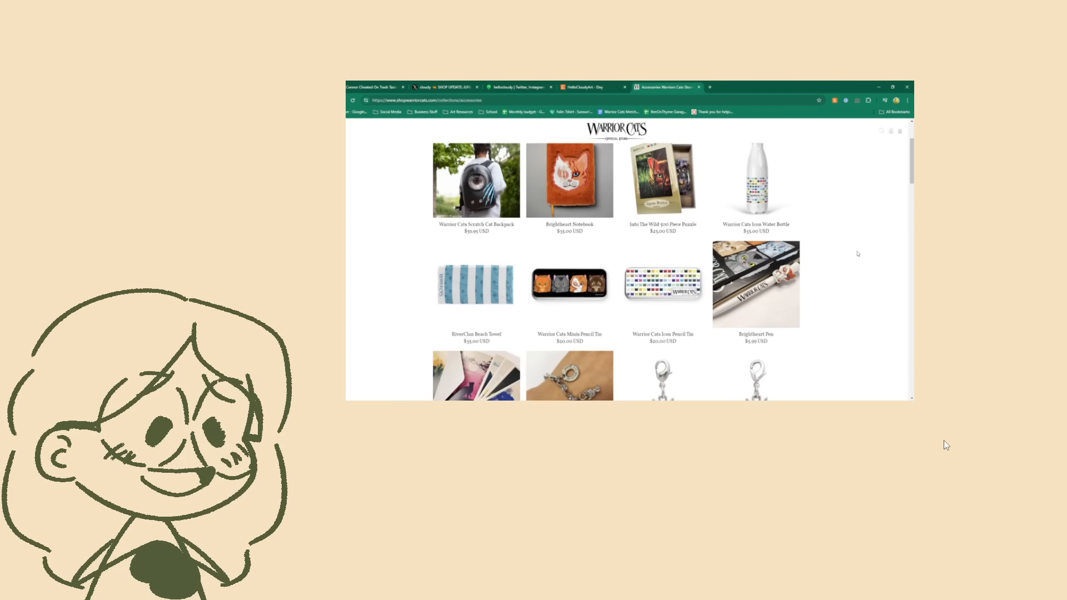
scroll(down, 3)
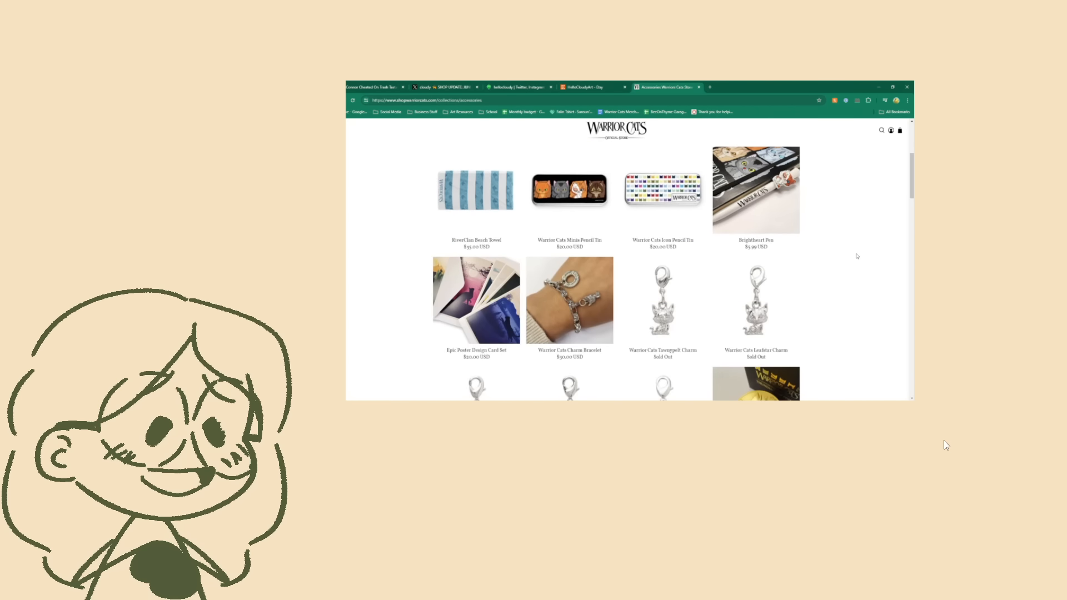
scroll(down, 3)
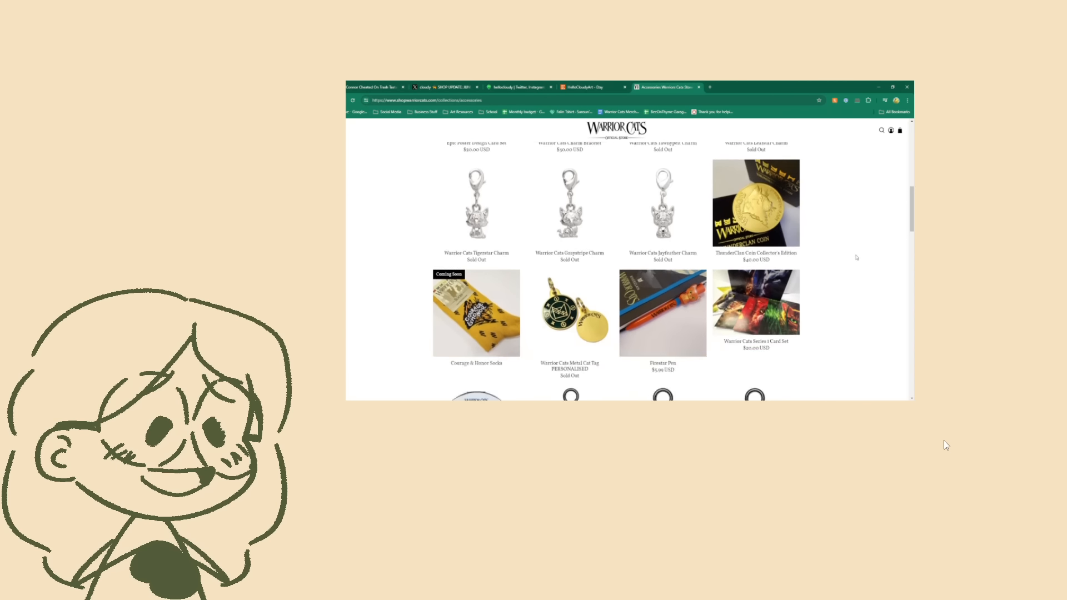
scroll(down, 3)
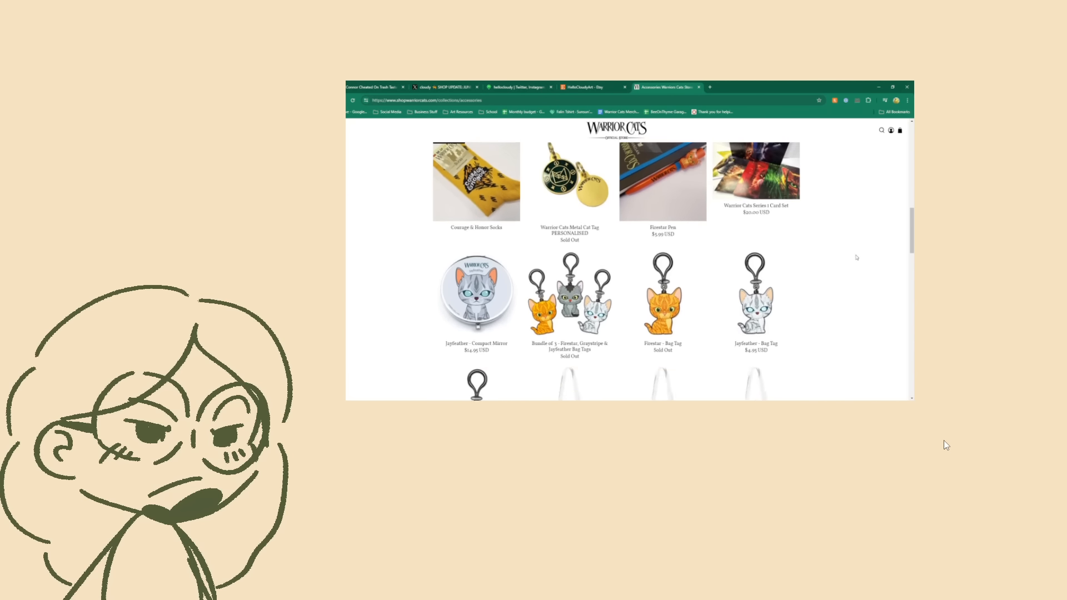
scroll(down, 3)
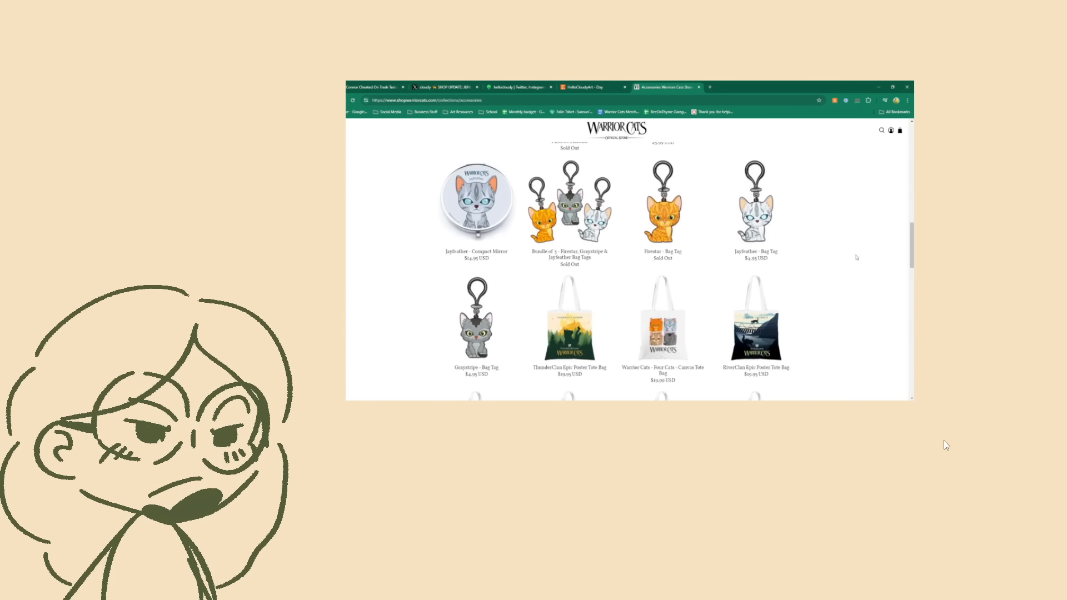
scroll(down, 3)
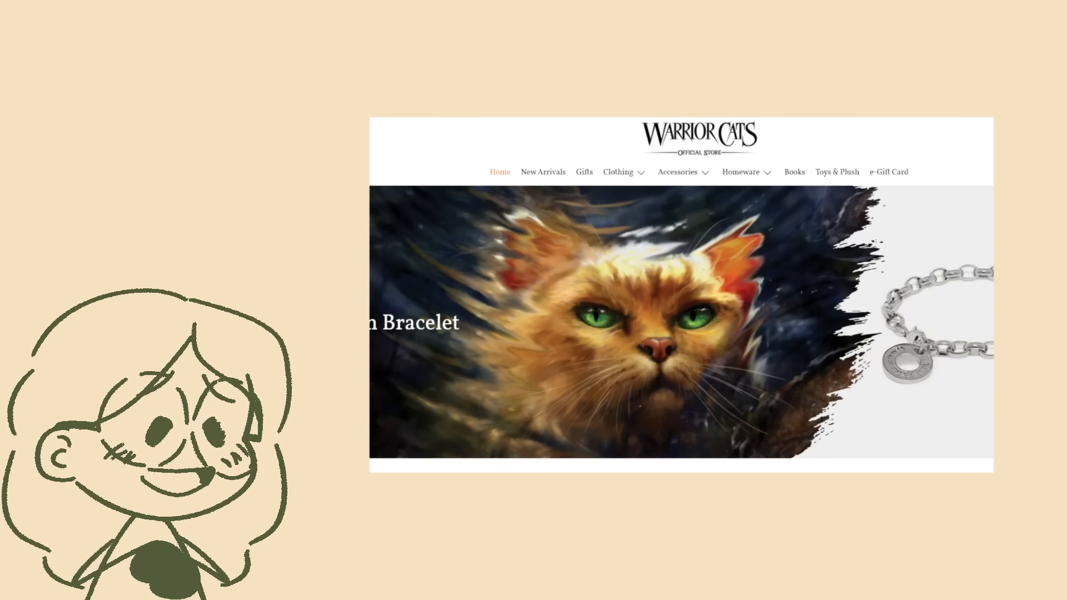
click(676, 171)
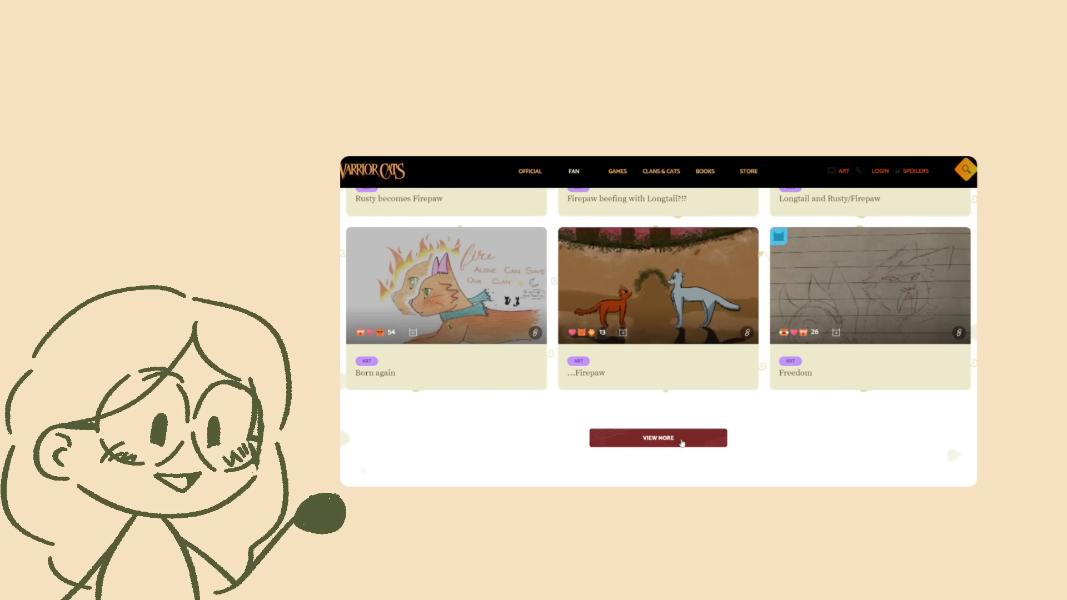
Load more fan art posts via View More.
click(656, 438)
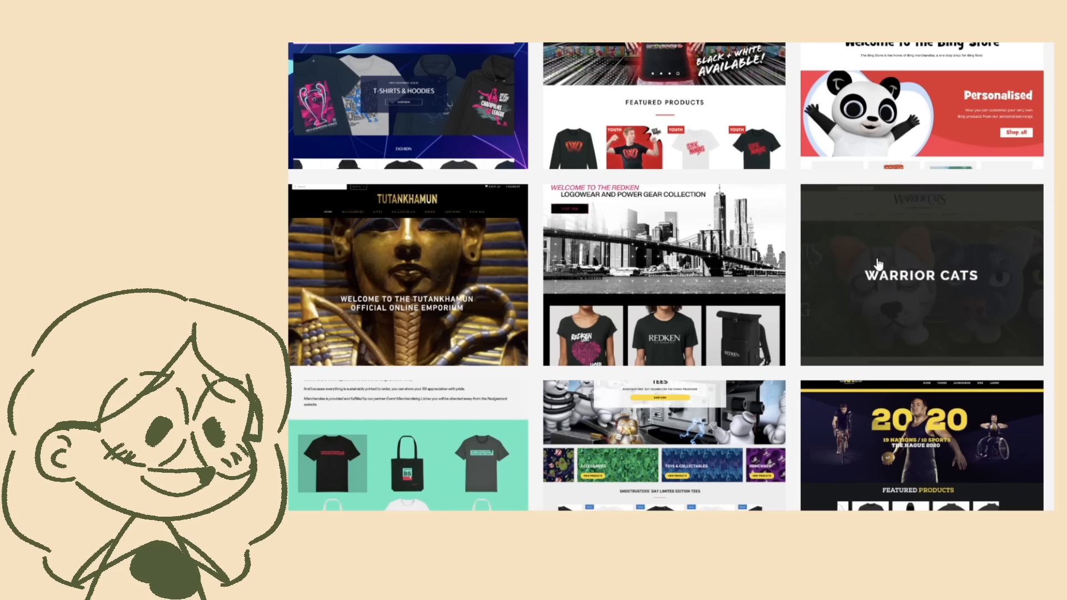
click(919, 274)
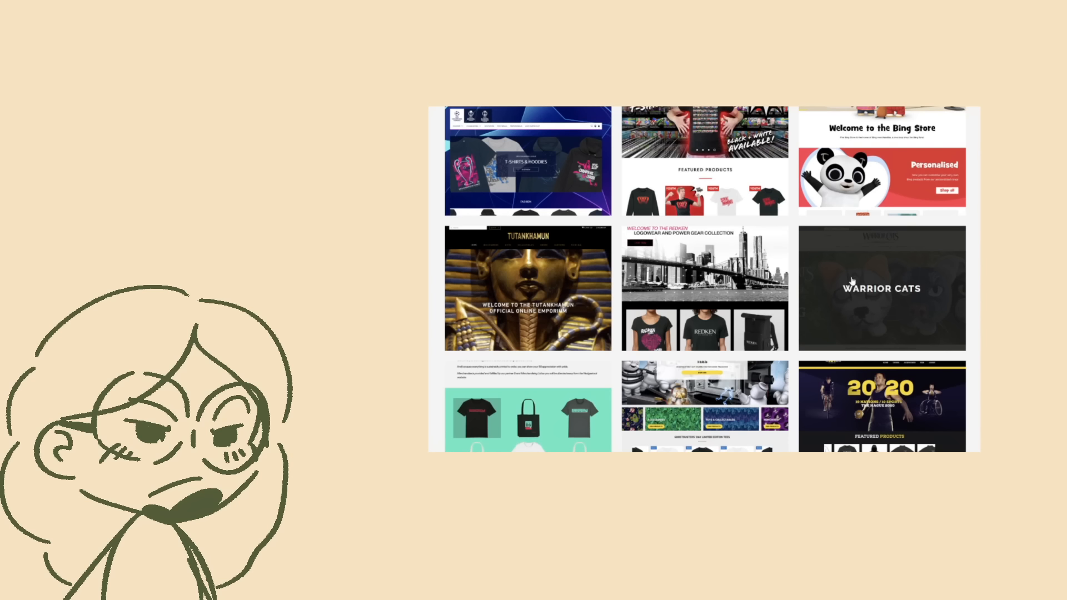
click(880, 286)
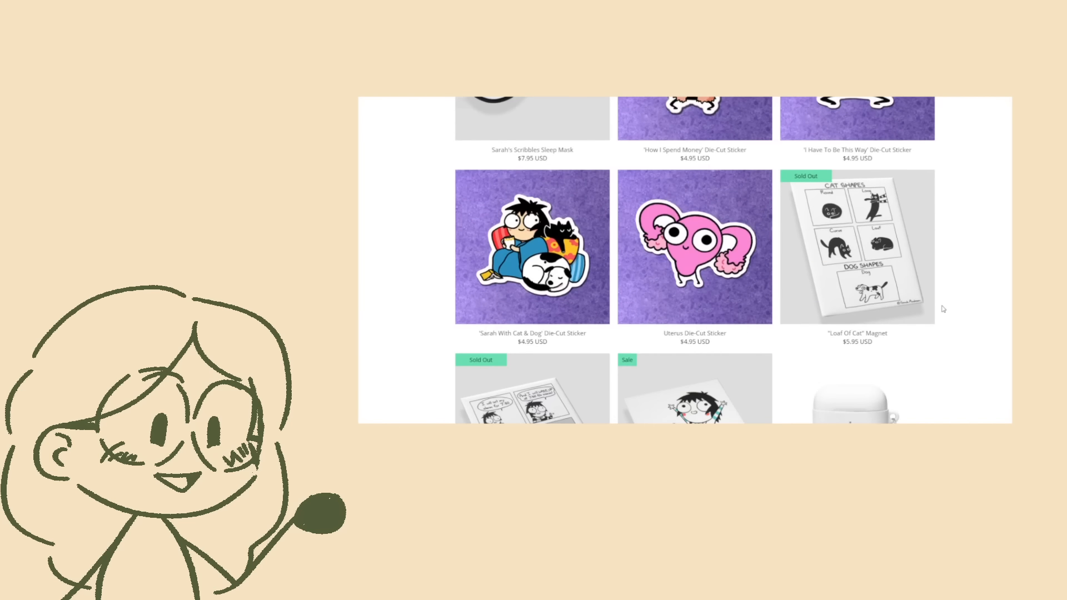
Scroll the Sarah's Scribbles grid of die-cut stickers, magnets and AirPods cases.
scroll(down, 3)
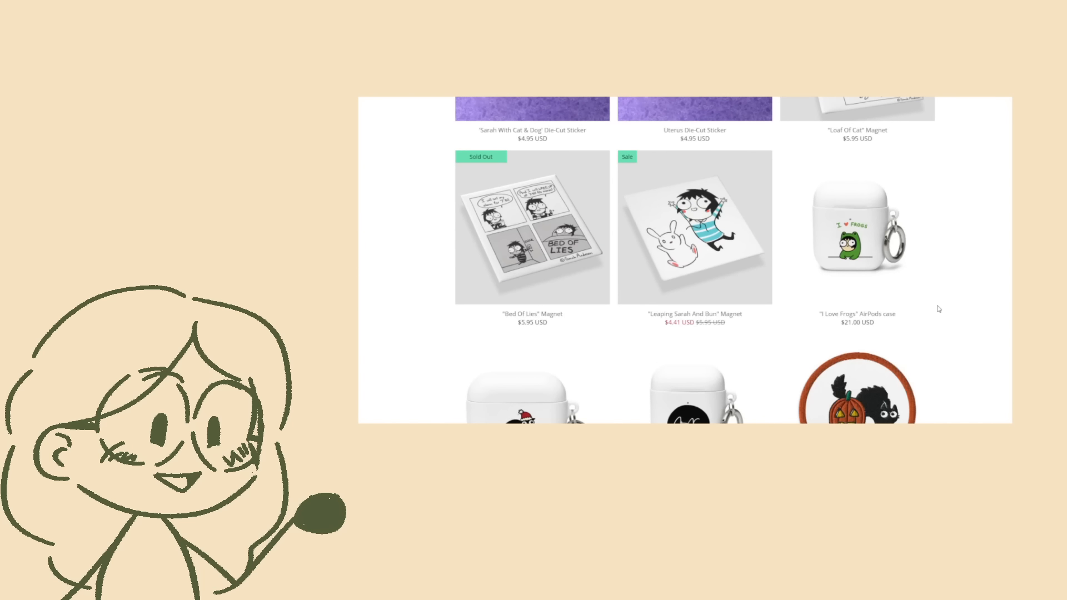
scroll(down, 3)
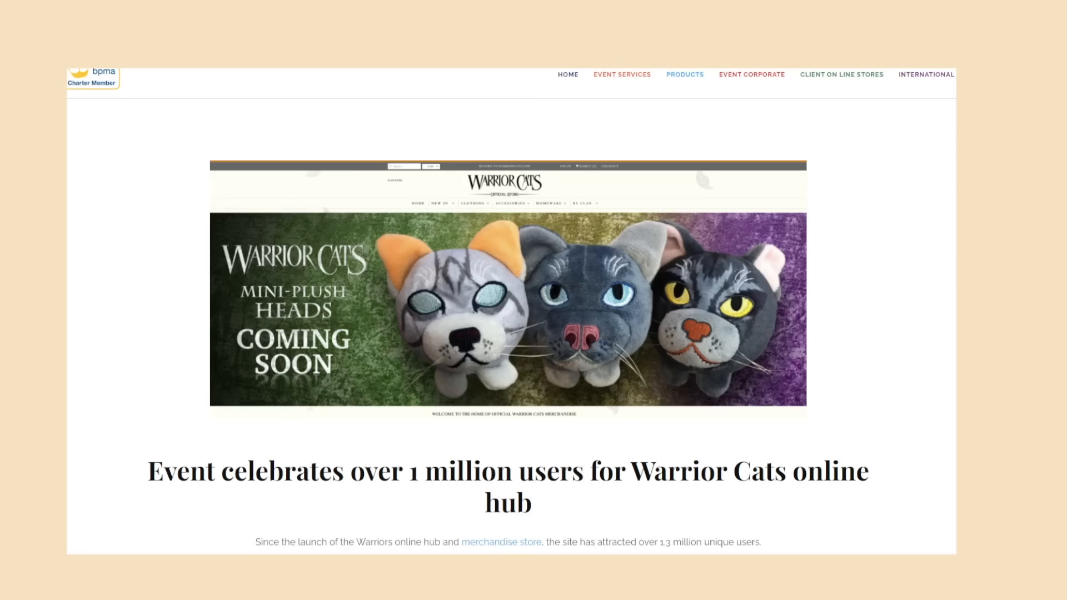
Read down the Warrior Cats 1 million users case study article.
scroll(down, 3)
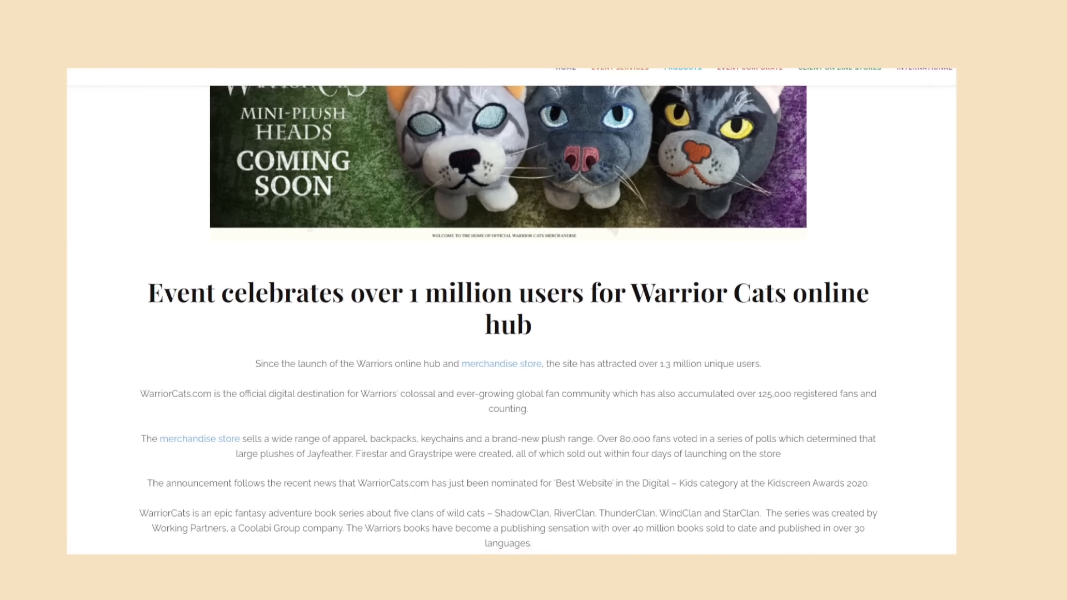
scroll(down, 3)
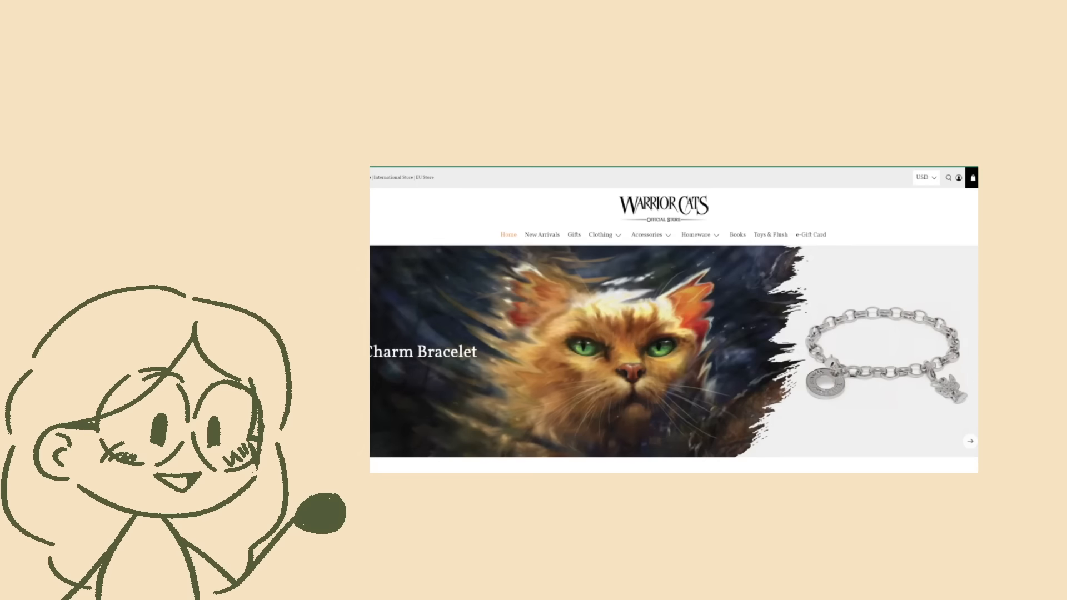
Browse a store category listing of backpacks, notebooks, pencil tins and charms.
click(645, 234)
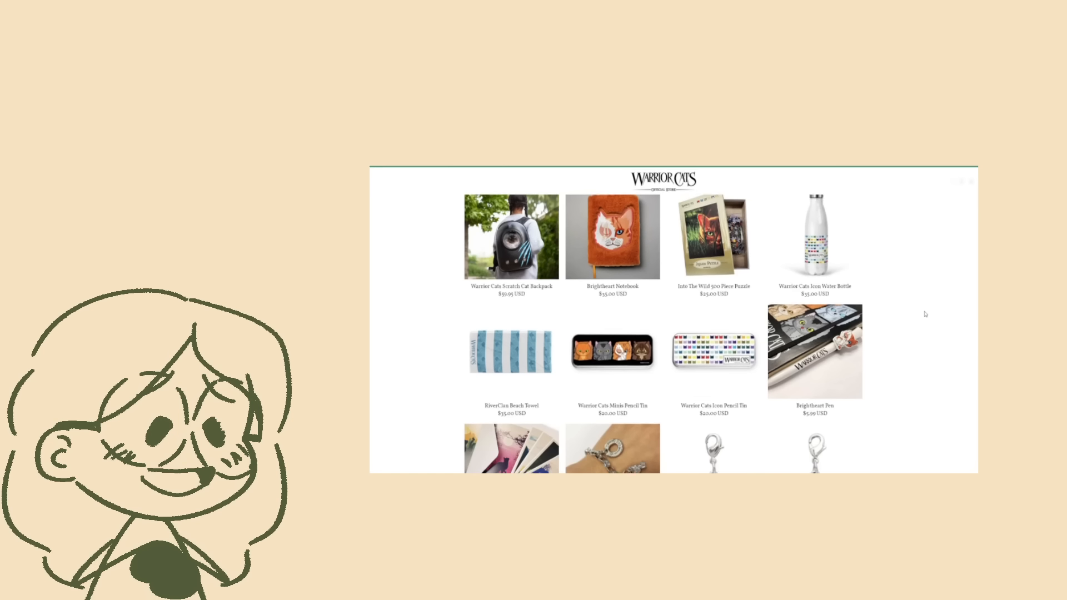
scroll(down, 3)
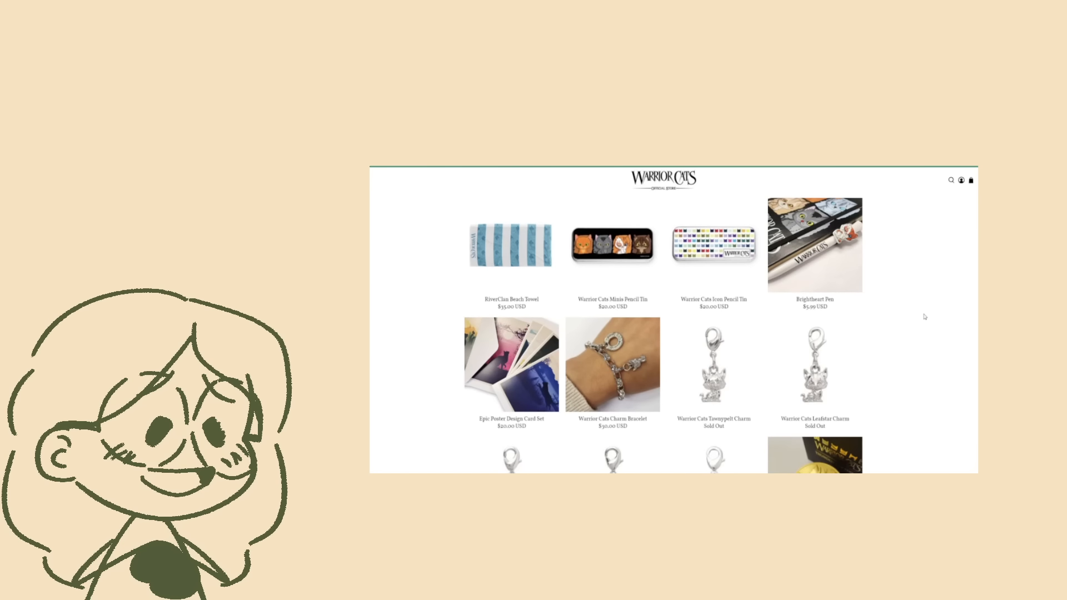